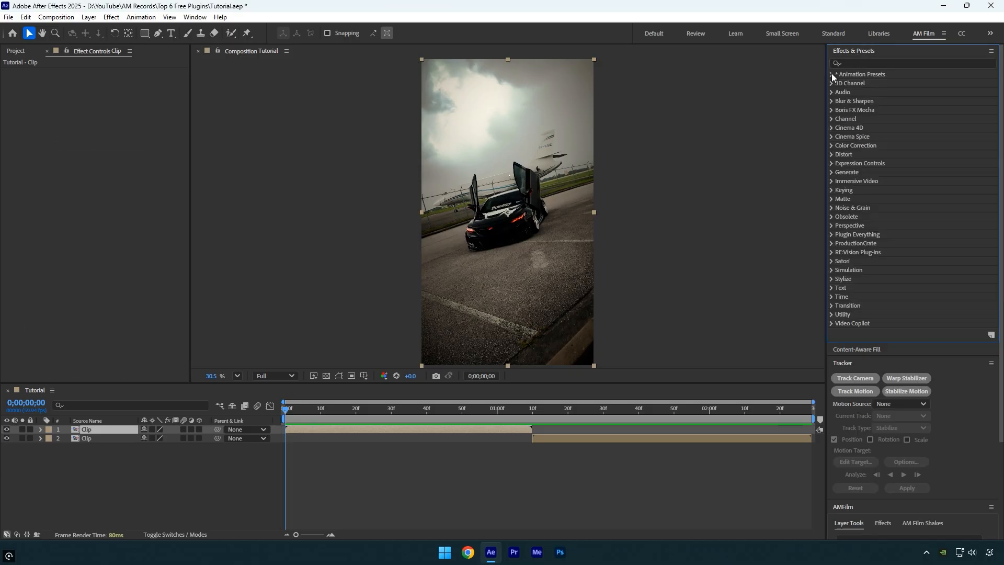
- Expand the Effects & Presets category list to browse effects like Boris FX Mocha
{"action": "left_click", "coordinate": [832, 75]}
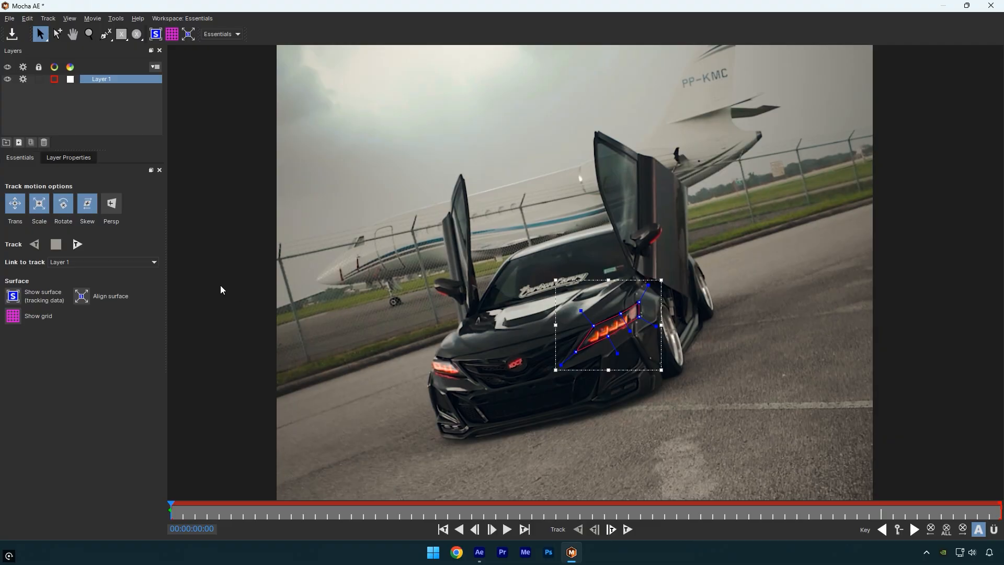
- Work on the headlight tracking shape on Layer 1 in Mocha AE
{"action": "left_click", "coordinate": [77, 245]}
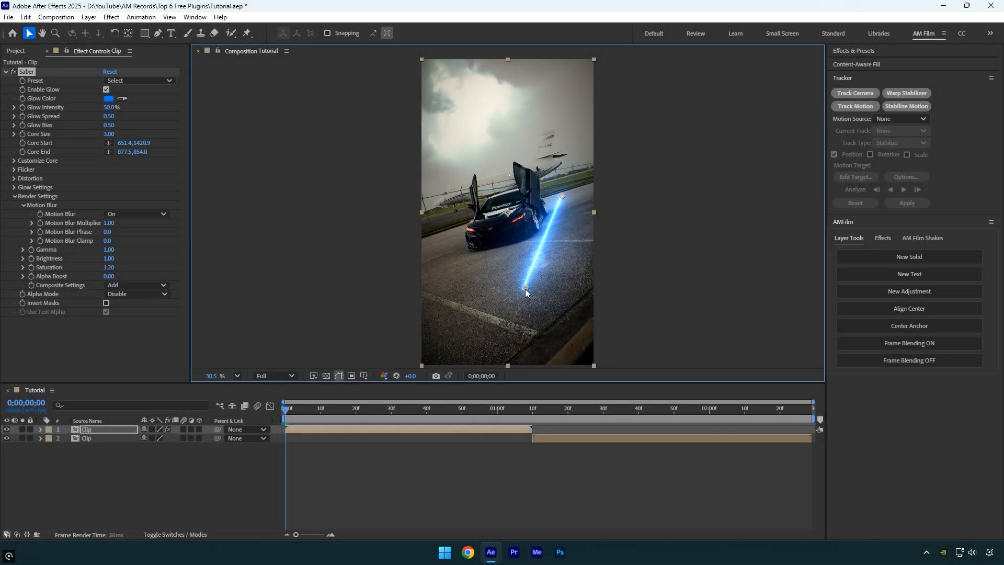
- Apply Saber's Ghost preset and set the glow colour to FF015B
{"action": "left_click", "coordinate": [138, 80]}
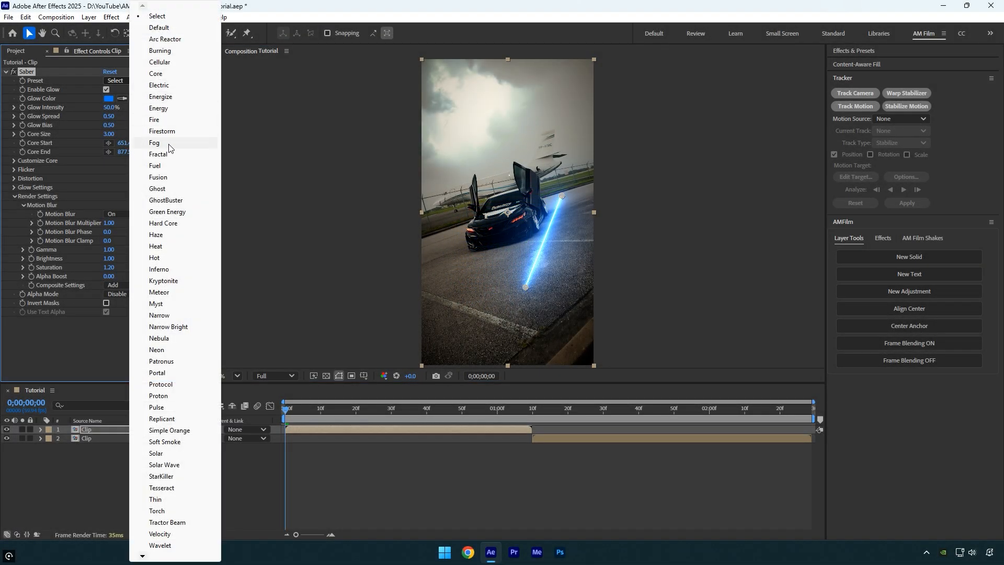
{"action": "left_click", "coordinate": [156, 188]}
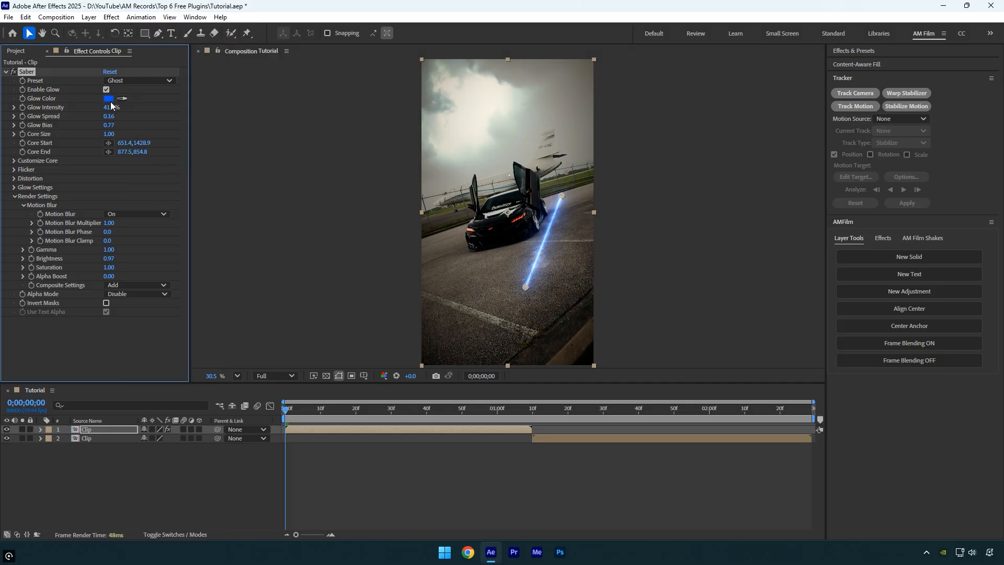
{"action": "left_click", "coordinate": [109, 97]}
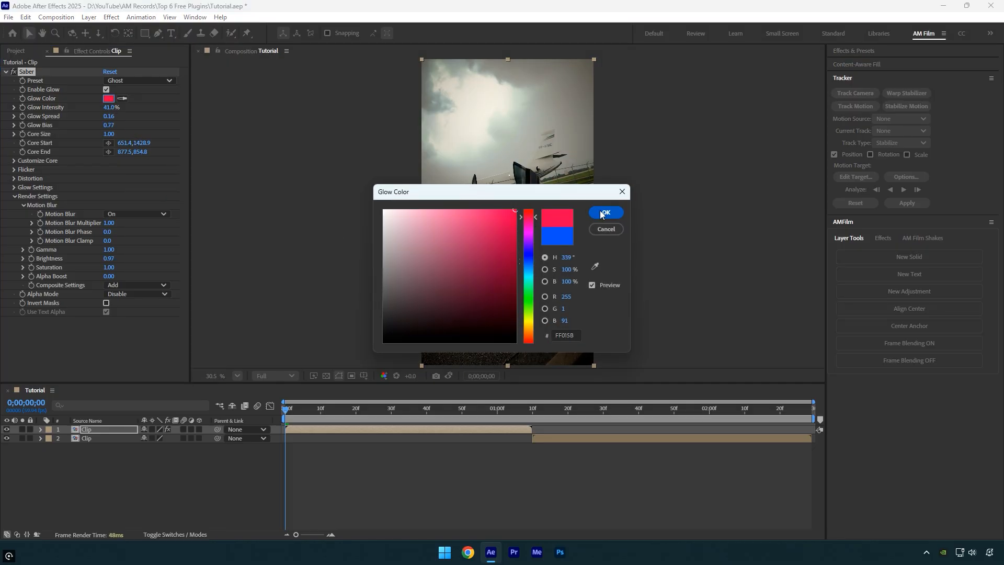
{"action": "left_click", "coordinate": [604, 213]}
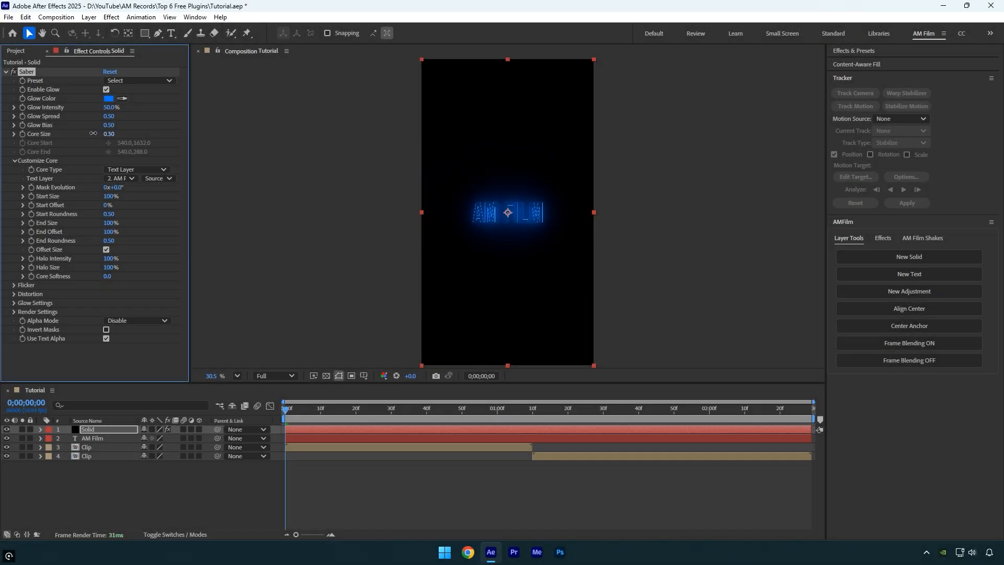
- Adjust a Saber setting on the solid so the beam traces the AM Film text
{"action": "left_click_drag", "start_coordinate": [110, 133], "coordinate": [122, 133]}
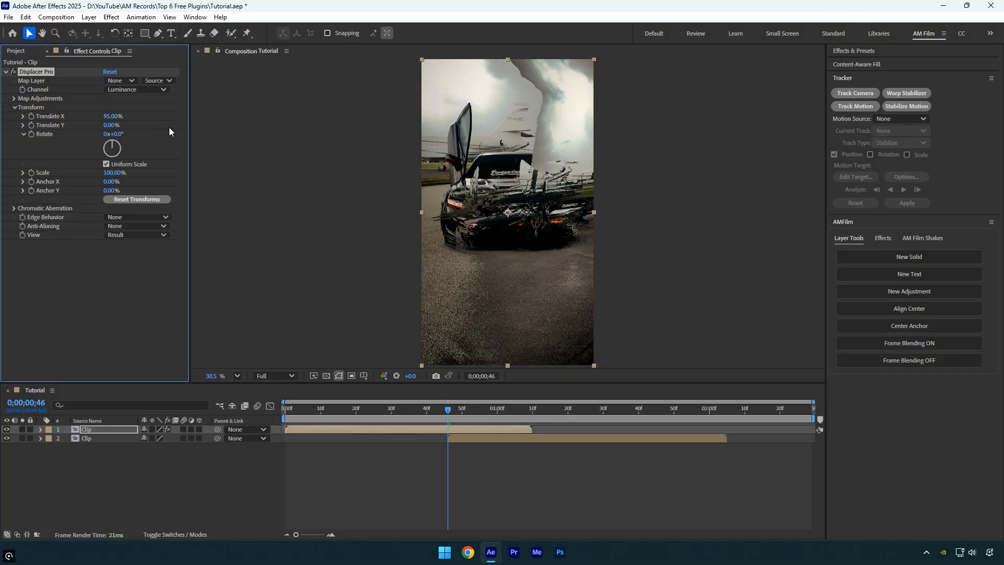
- Expand Displacer Pro's Transform group to reach Translate X for the 95% shift
{"action": "left_click", "coordinate": [12, 208]}
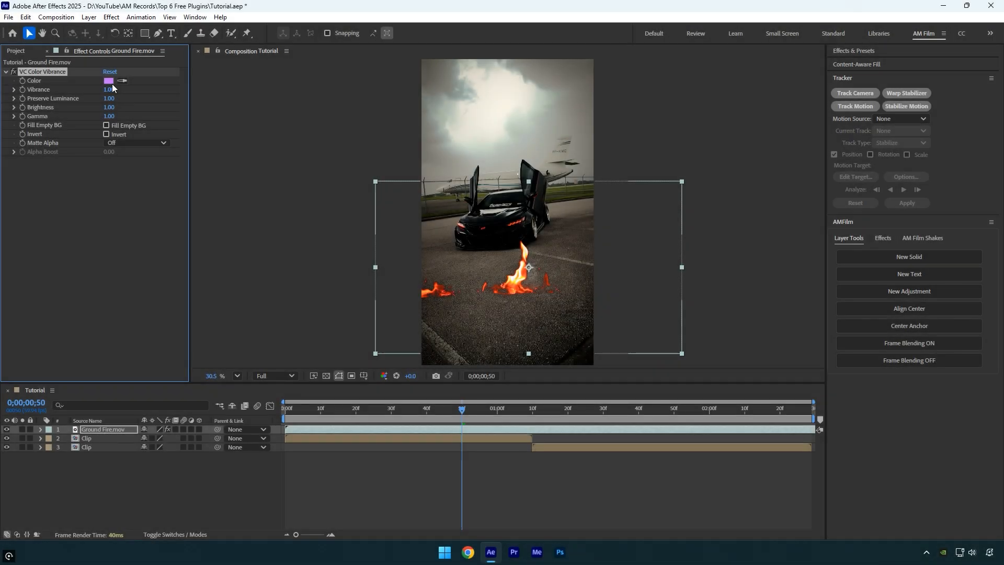
- Set the VC Color Vibrance tint colour to orange FFA77C
{"action": "left_click", "coordinate": [108, 80]}
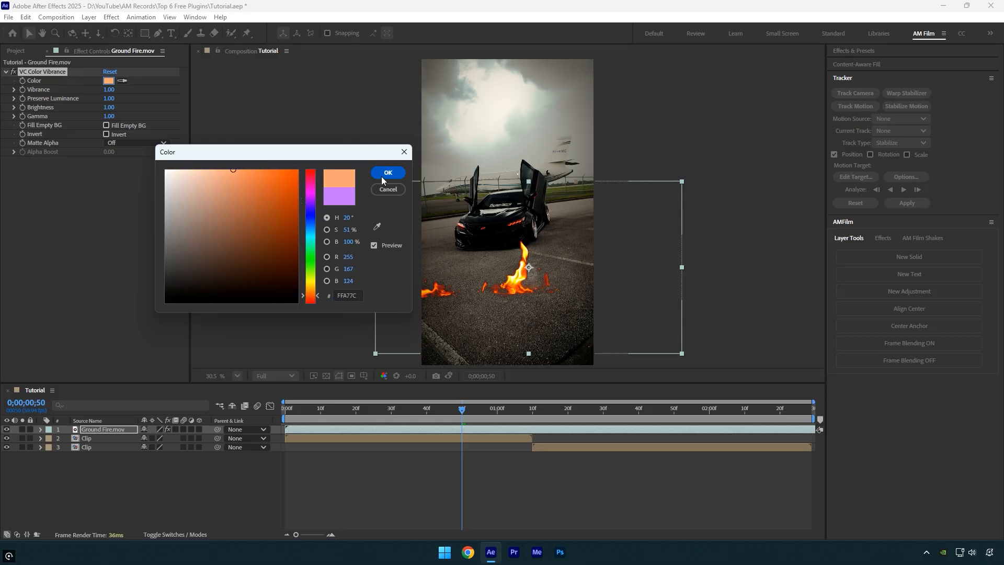
{"action": "left_click", "coordinate": [387, 173]}
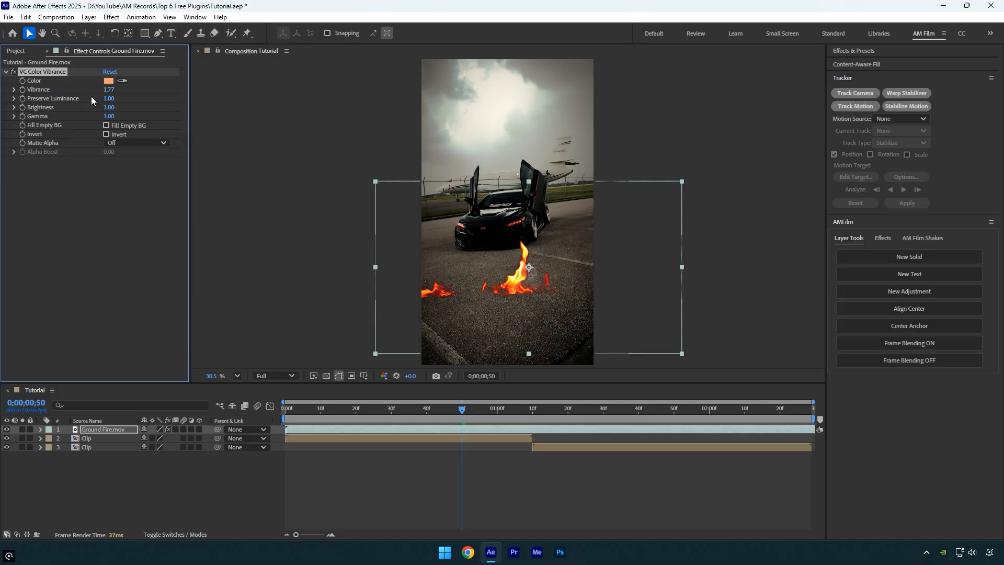